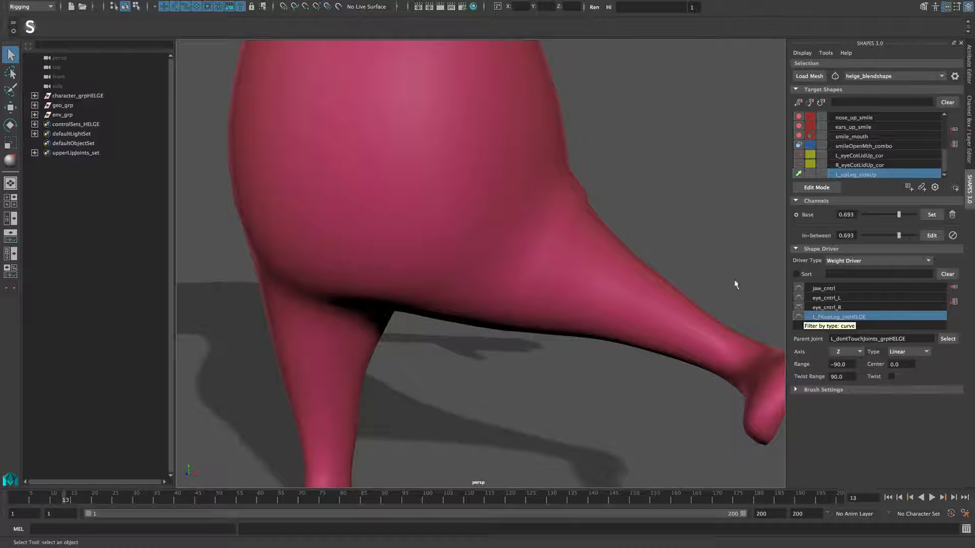
pyautogui.moveTo(700, 258)
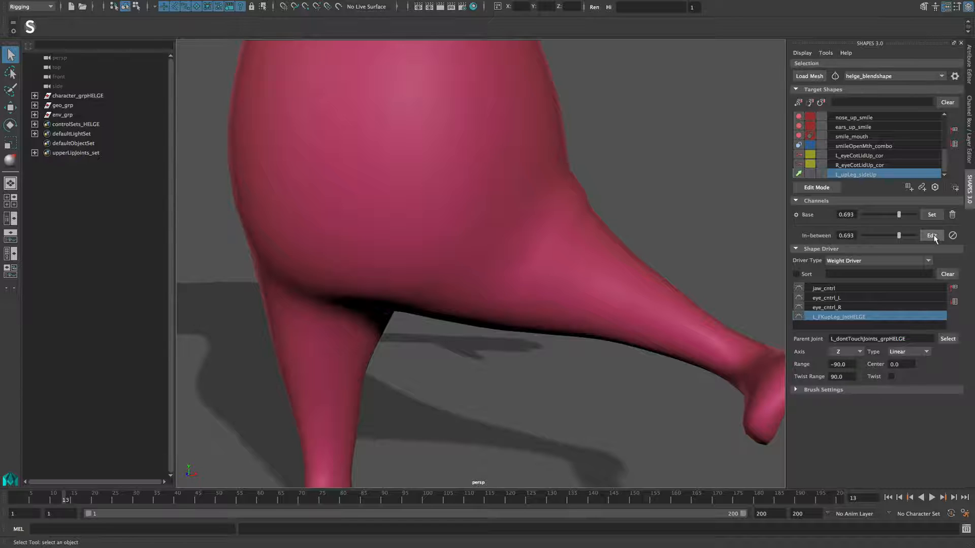
# - Create the Inbetween 1 shape, leave edit mode, and settle its weight at 0.693
pyautogui.click(931, 235)
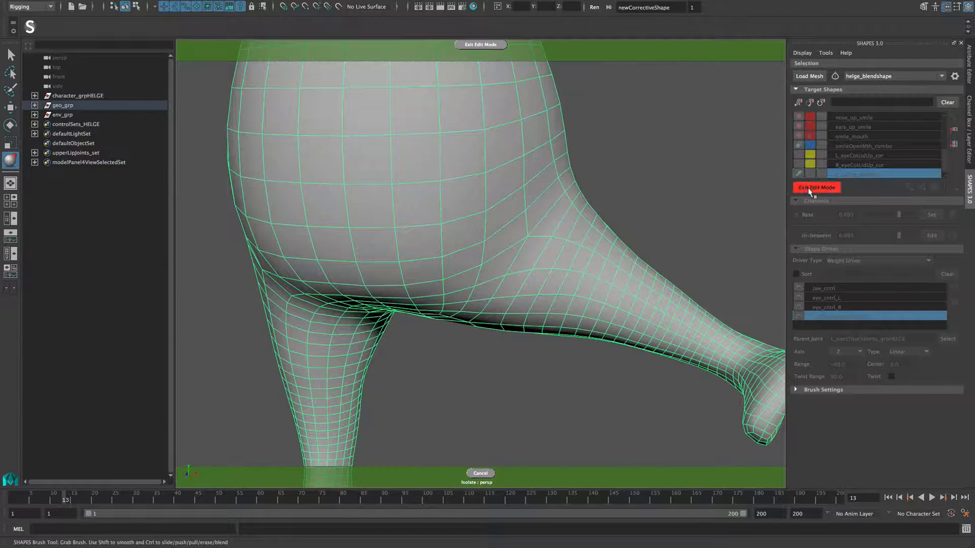
pyautogui.click(816, 187)
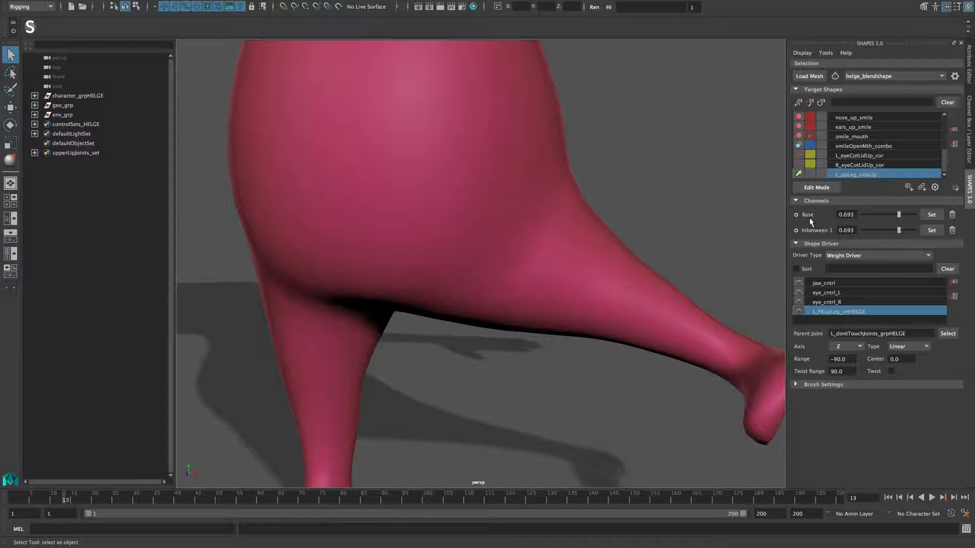
pyautogui.moveTo(897, 230); pyautogui.dragTo(894, 230)
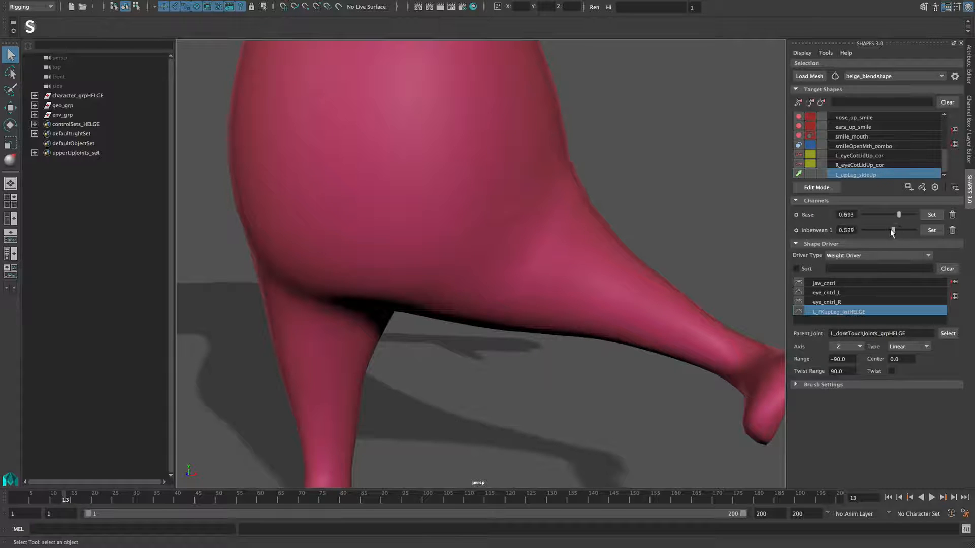
pyautogui.moveTo(893, 230); pyautogui.dragTo(902, 231)
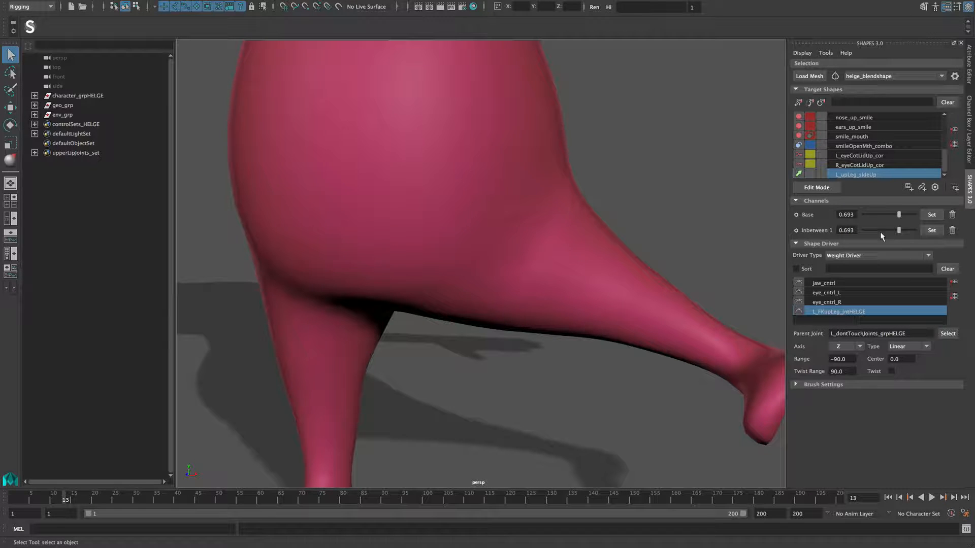
# - Reopen Inbetween 1 in edit mode to sculpt the leg mesh
pyautogui.click(932, 230)
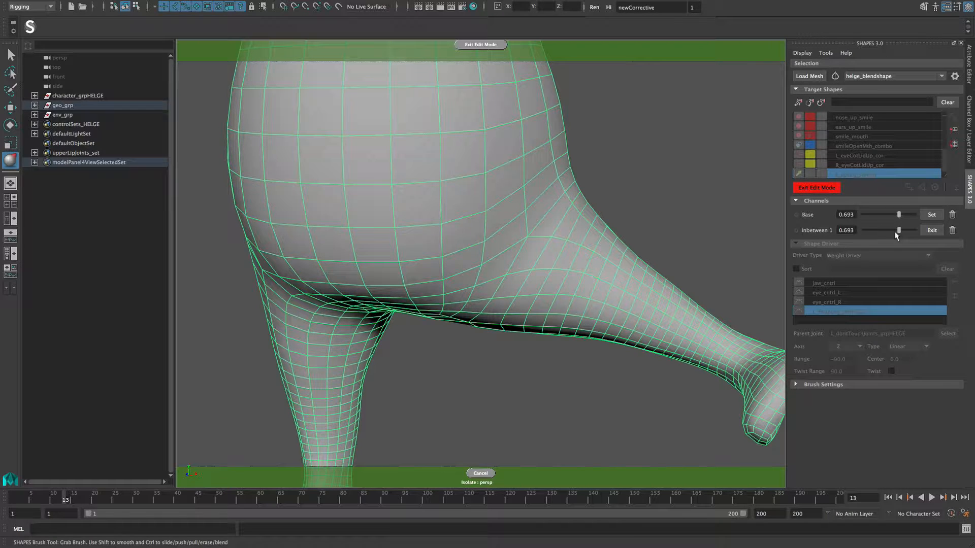
pyautogui.moveTo(816, 187)
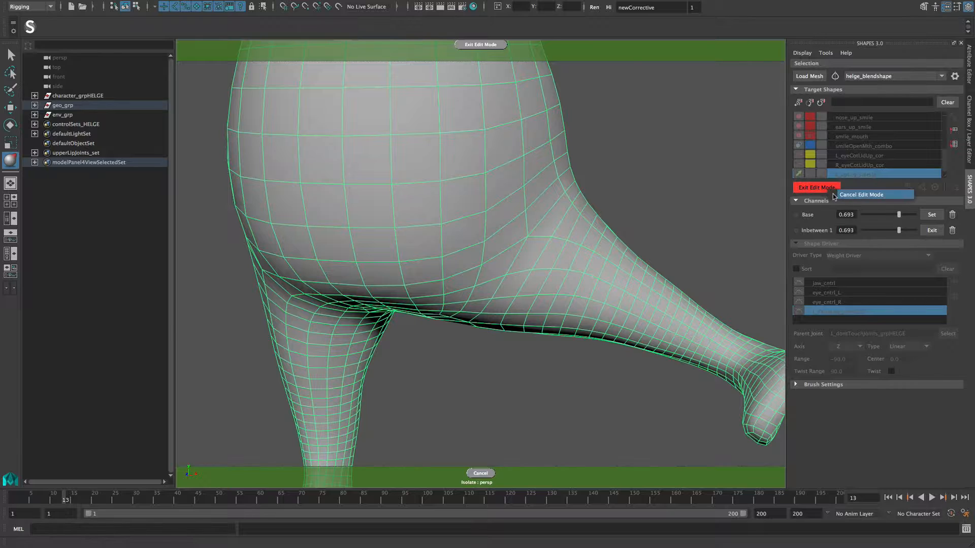
# - Cancel editing and delete the Inbetween 1 shape, confirming the deletion
pyautogui.click(815, 187)
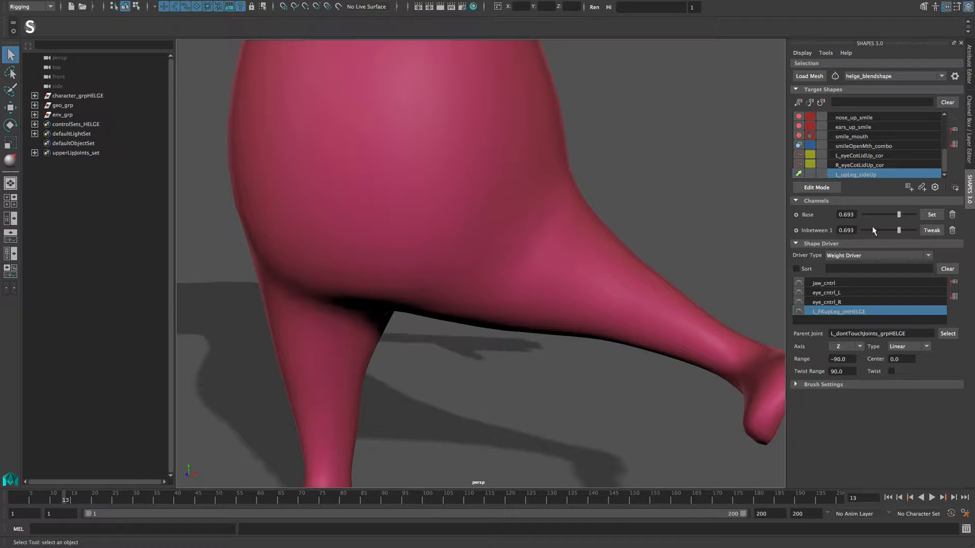
pyautogui.click(952, 230)
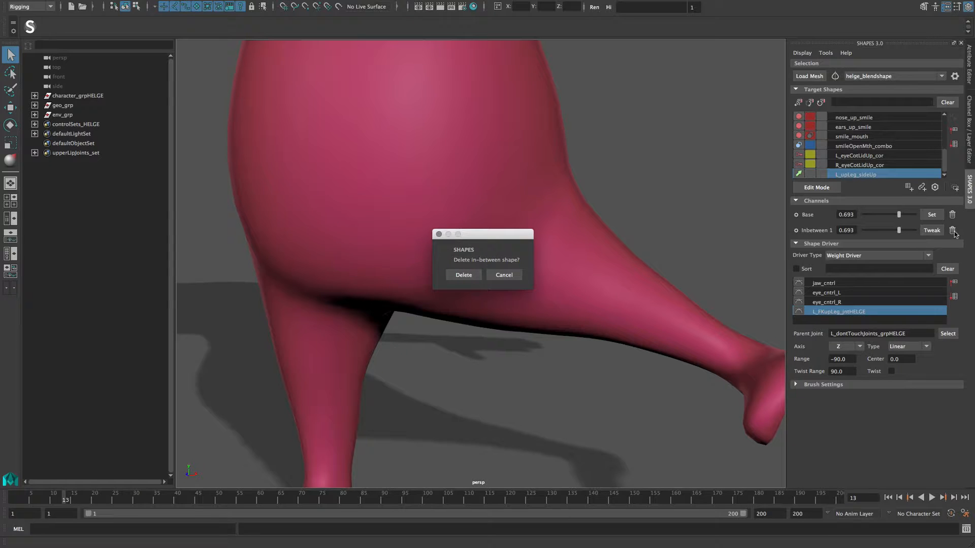
pyautogui.click(462, 275)
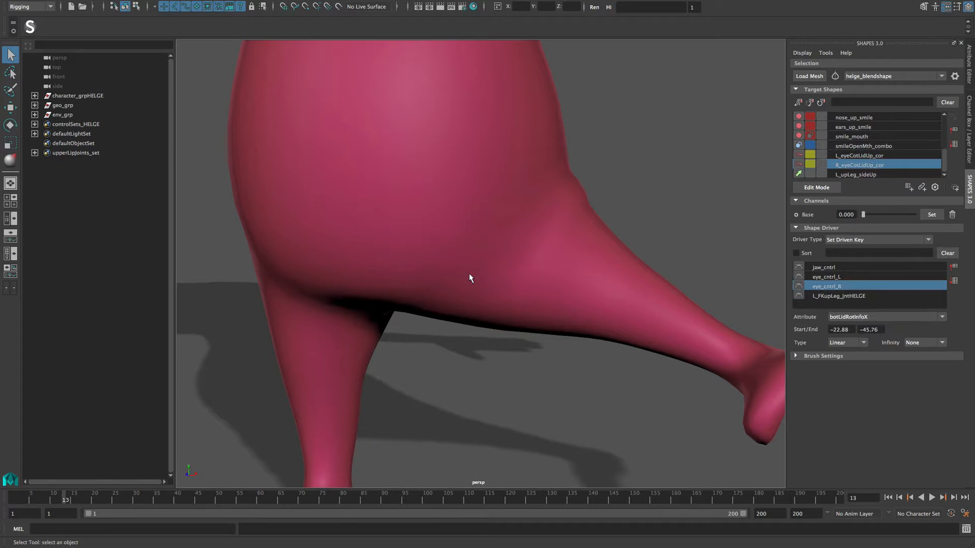